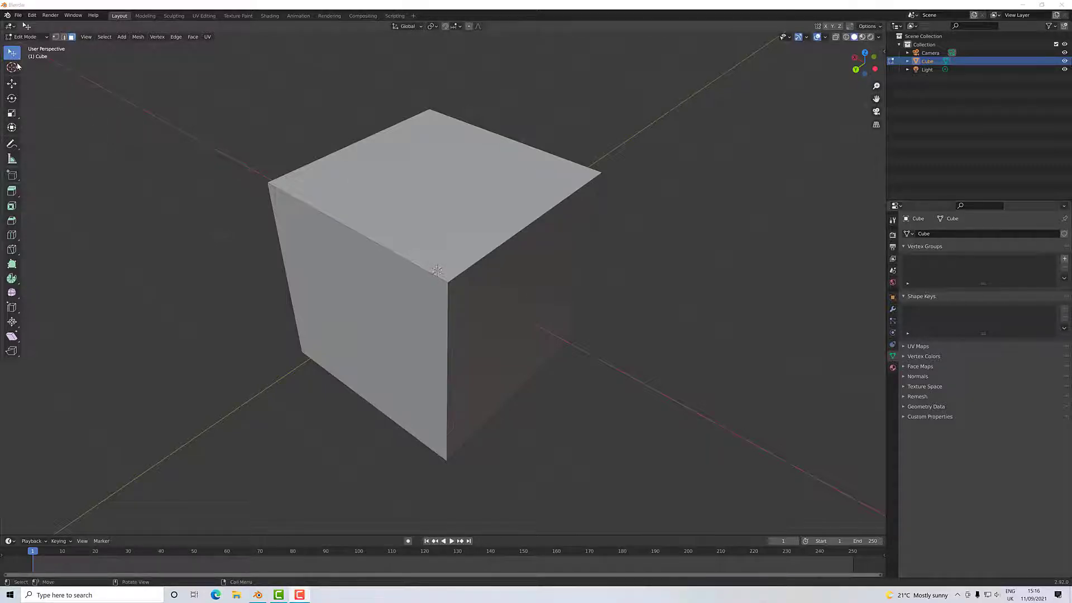
{"action": "mouse_move", "coordinate": [12, 52]}
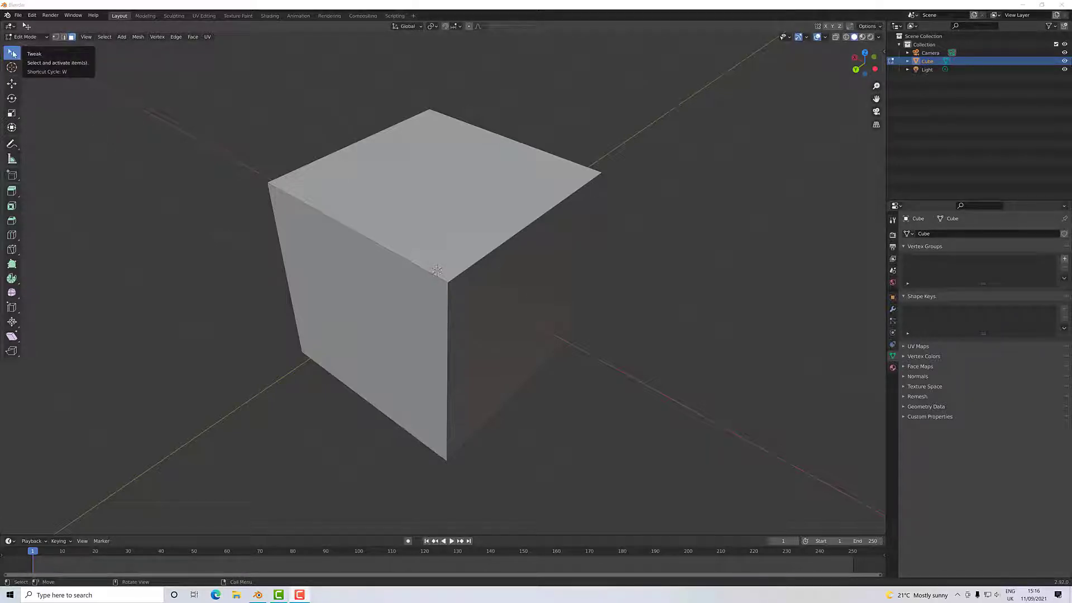
- Keep the Tweak selection tool active and select the cube's top face
{"action": "left_click", "coordinate": [12, 53]}
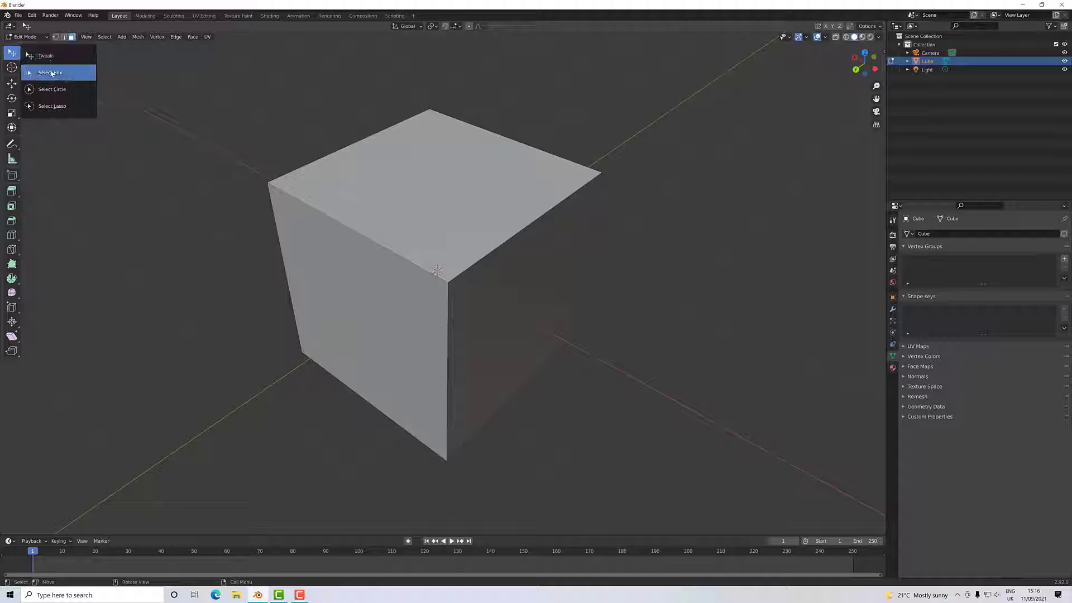
{"action": "mouse_move", "coordinate": [52, 105]}
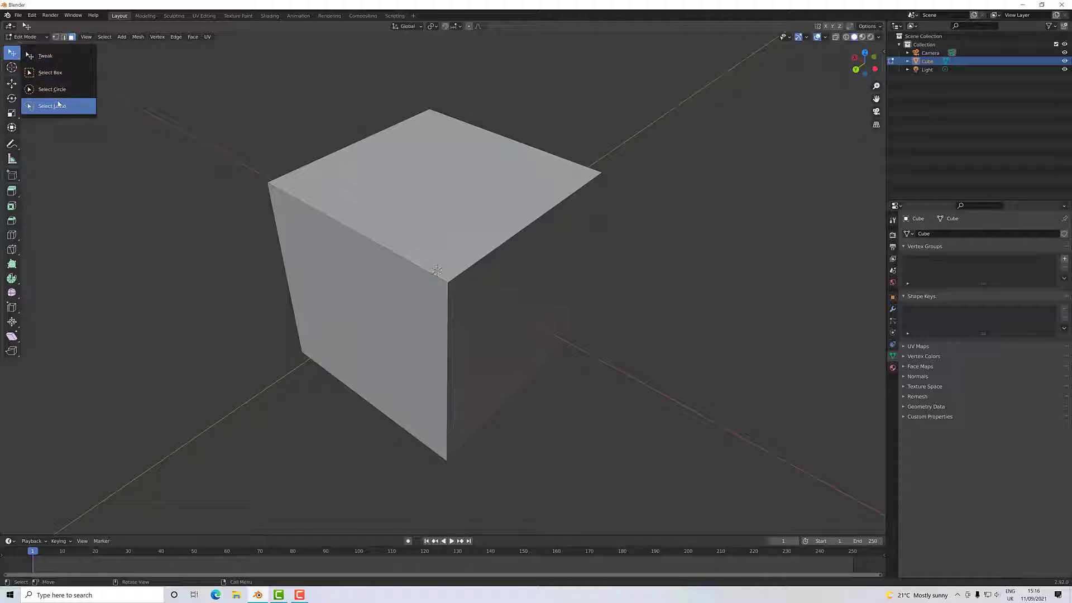
{"action": "mouse_move", "coordinate": [52, 89]}
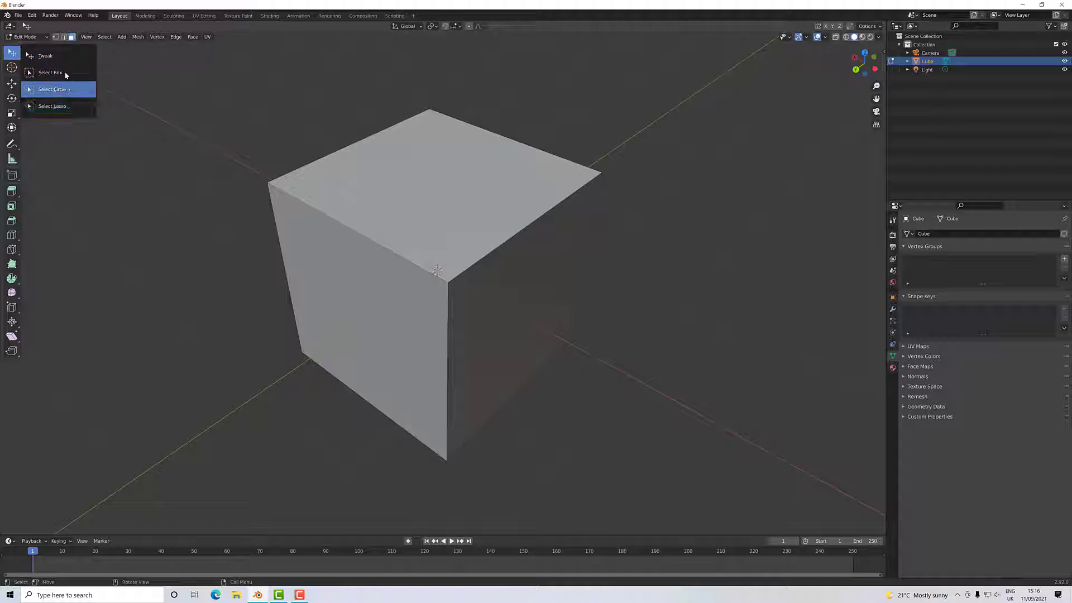
{"action": "left_click", "coordinate": [479, 236]}
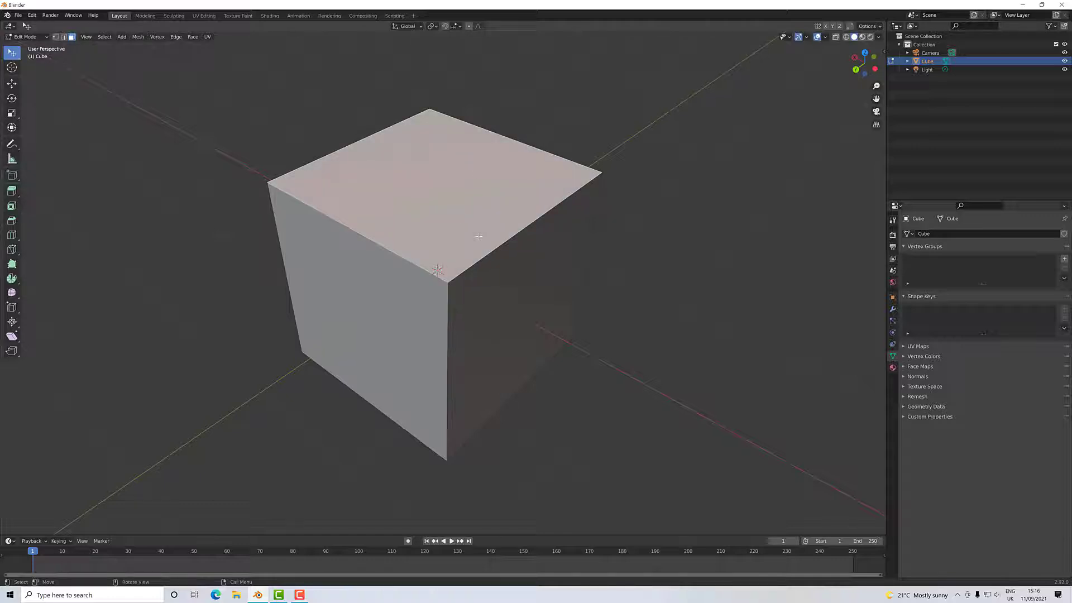
- Deselect, select all faces with A, then narrow to the front-left and top faces
{"action": "left_click", "coordinate": [516, 308]}
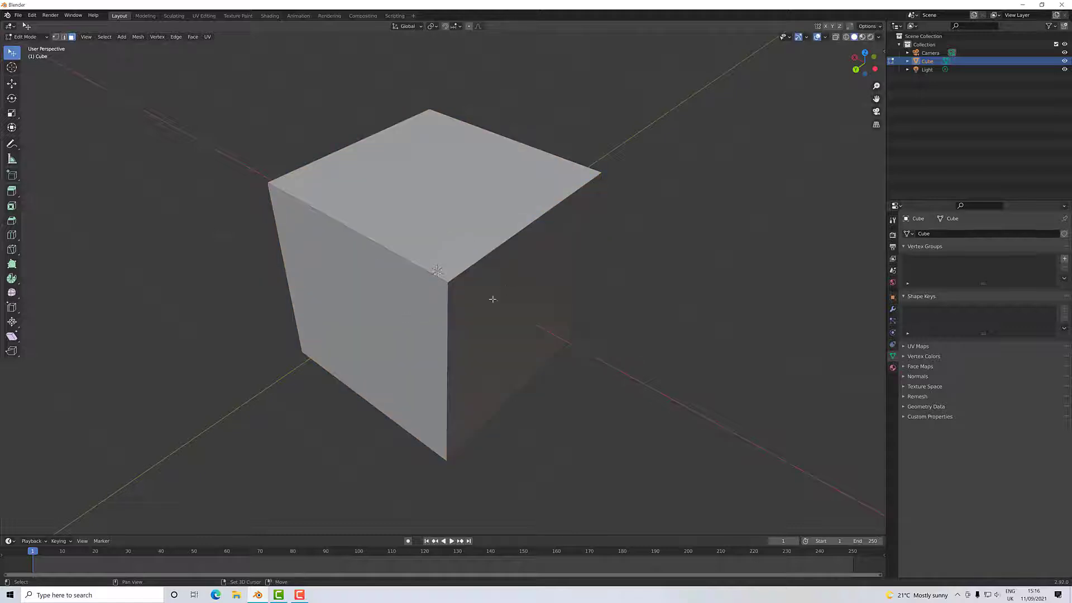
{"action": "left_click", "coordinate": [510, 300]}
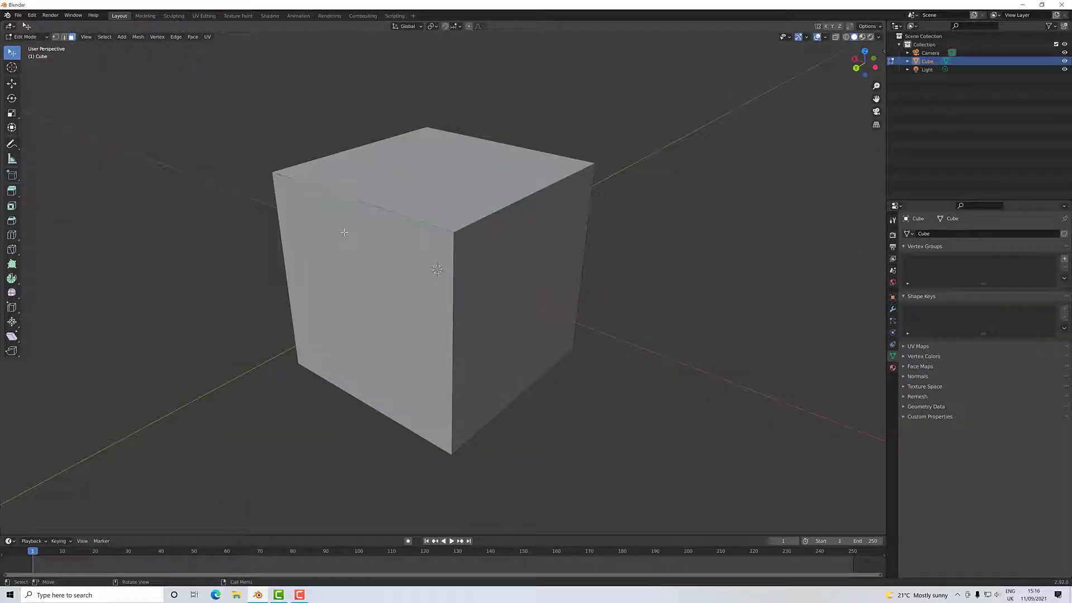
{"action": "left_click", "coordinate": [431, 185]}
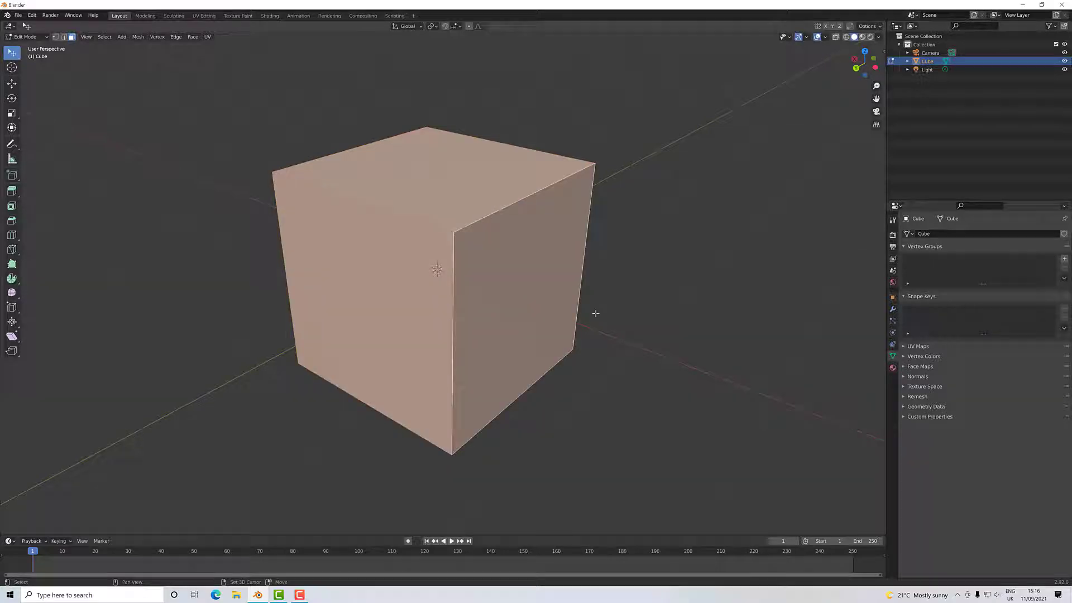
{"action": "left_click", "coordinate": [512, 296]}
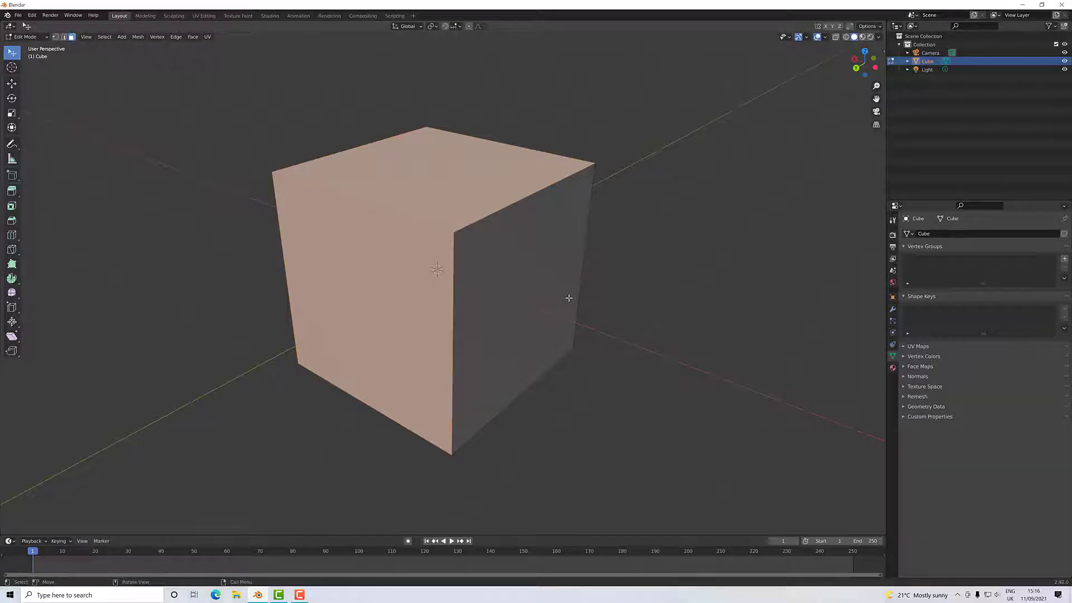
{"action": "mouse_move", "coordinate": [342, 184]}
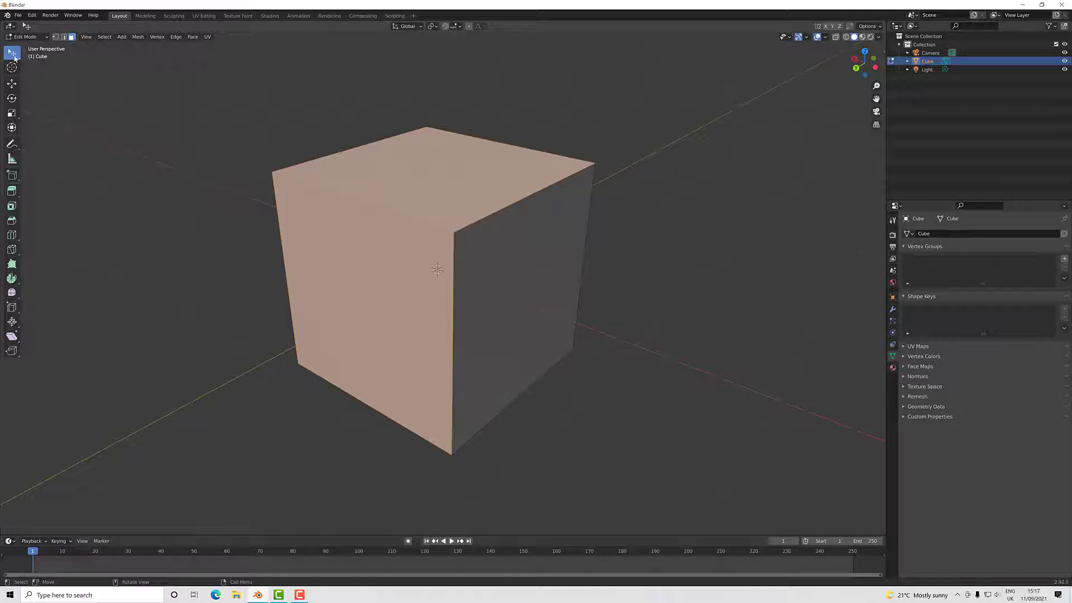
- Use Select Box to drag a rectangle enclosing the whole cube, selecting every face
{"action": "left_click", "coordinate": [12, 53]}
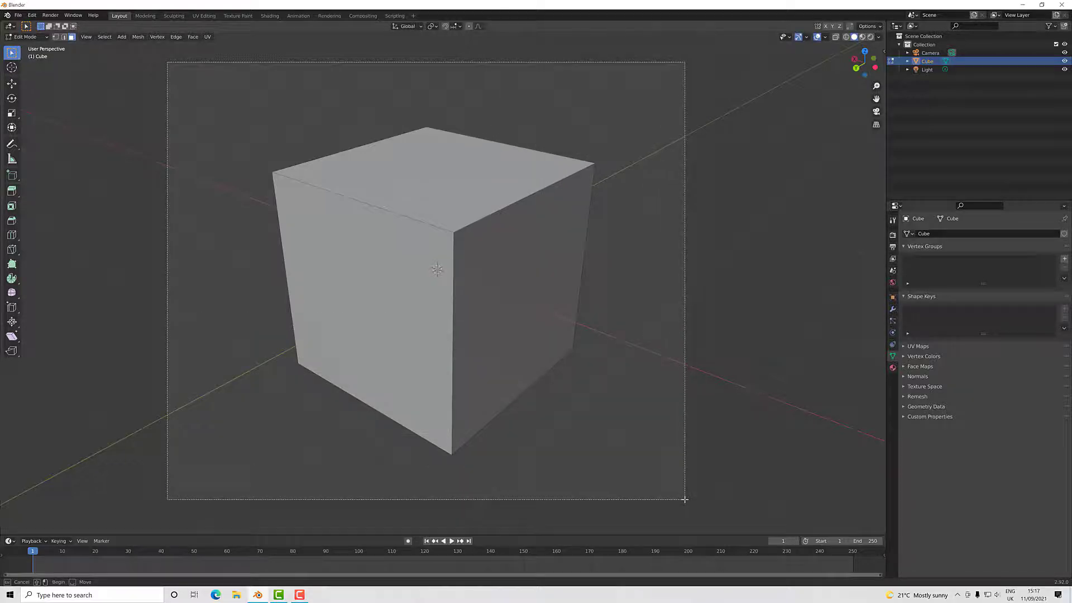
{"action": "left_click_drag", "start_coordinate": [437, 274], "coordinate": [479, 355]}
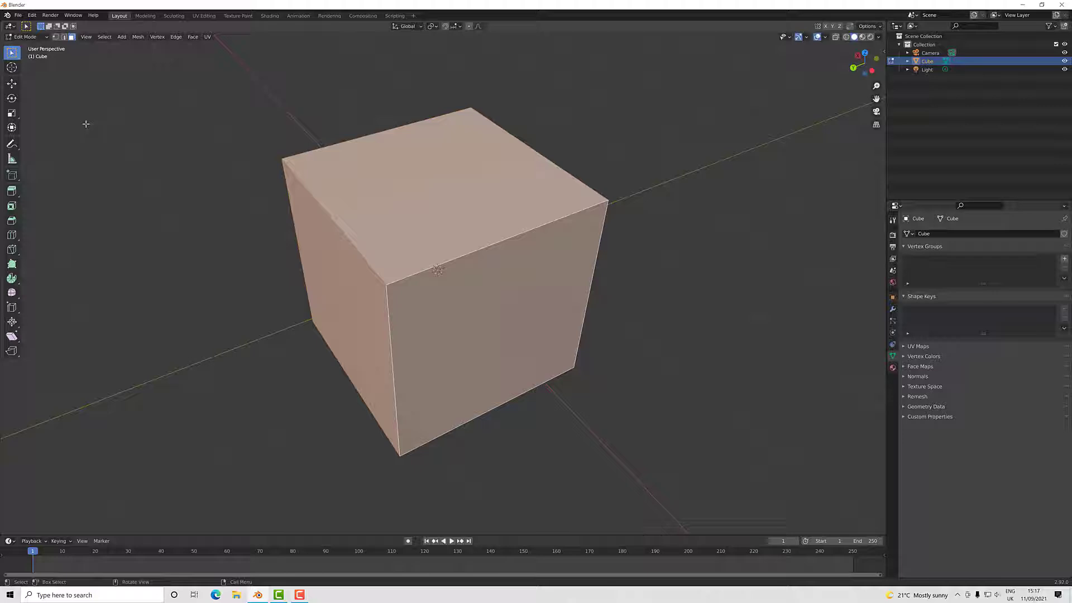
- Switch the active selection tool to Select Circle
{"action": "left_click", "coordinate": [12, 53]}
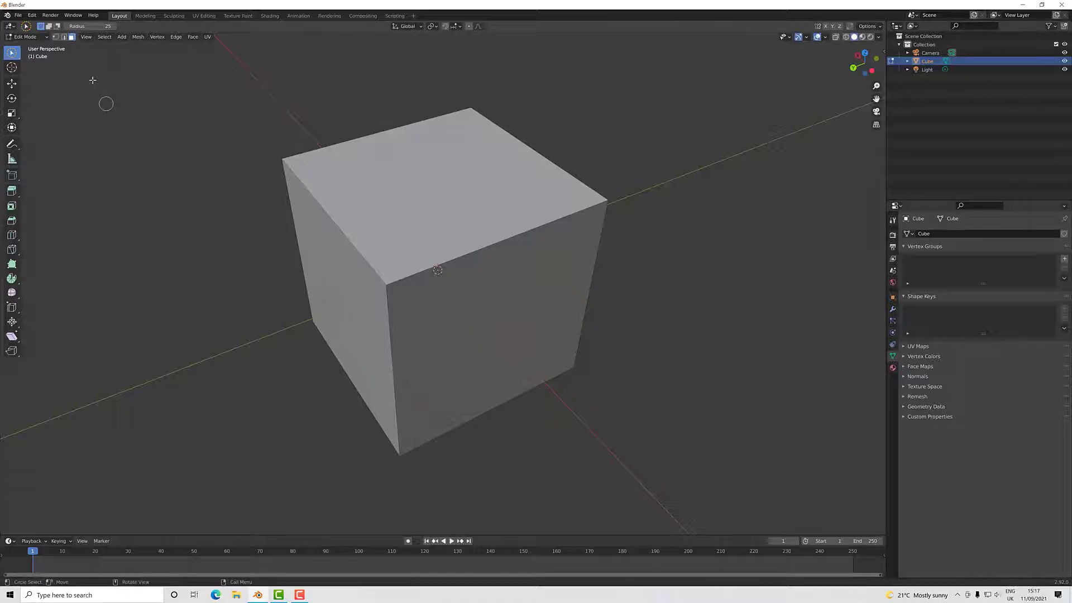
{"action": "mouse_move", "coordinate": [388, 201]}
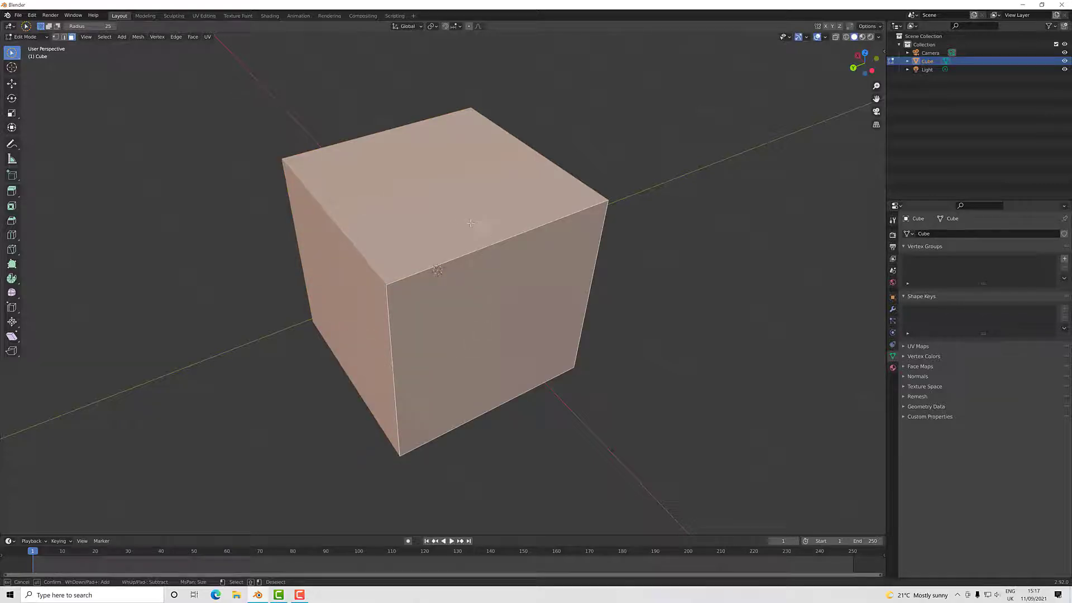
{"action": "mouse_move", "coordinate": [454, 307]}
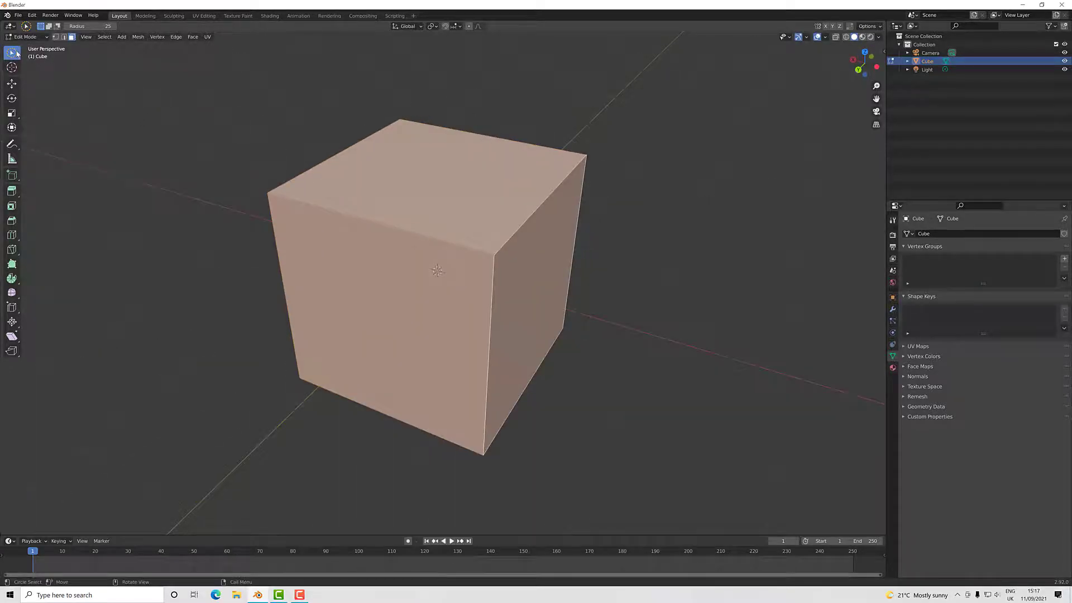
- Switch to Select Lasso, encircle the cube's faces, then return to plain click selection
{"action": "left_click", "coordinate": [11, 53]}
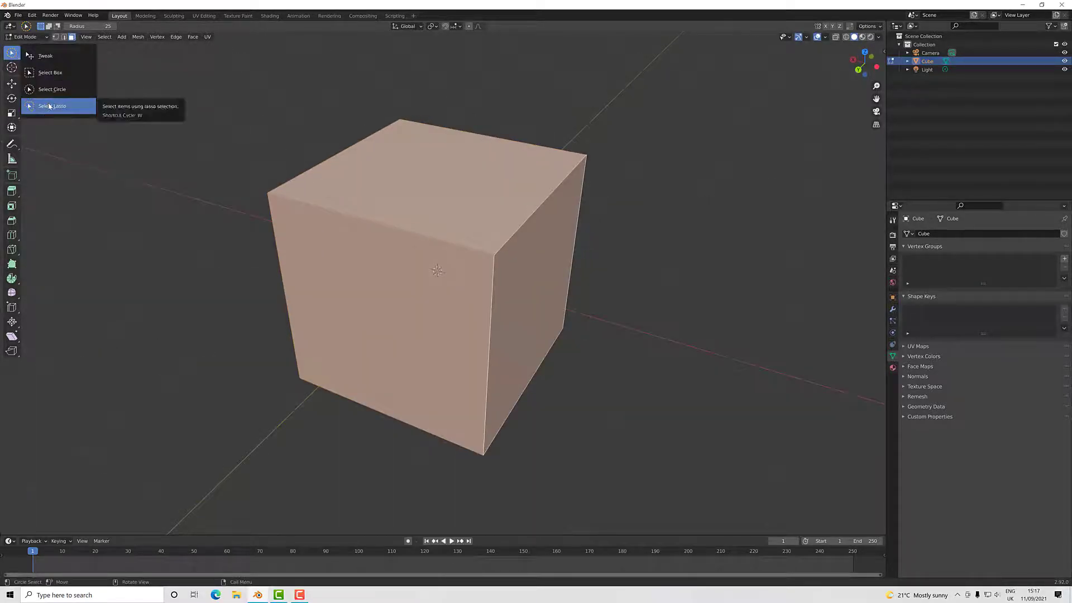
{"action": "left_click", "coordinate": [52, 106]}
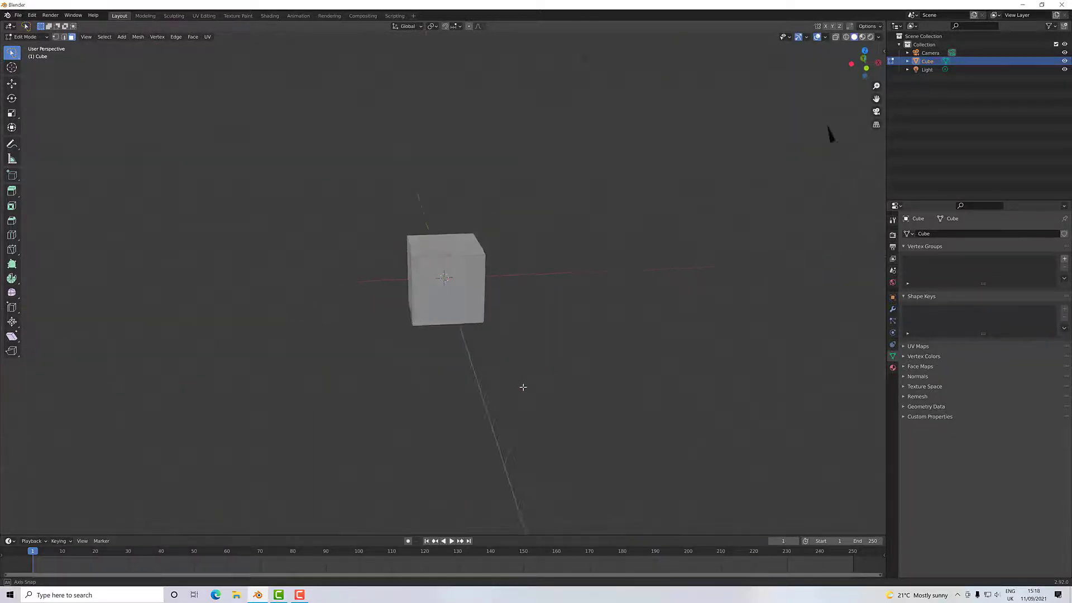
{"action": "left_click_drag", "start_coordinate": [523, 387], "coordinate": [547, 394]}
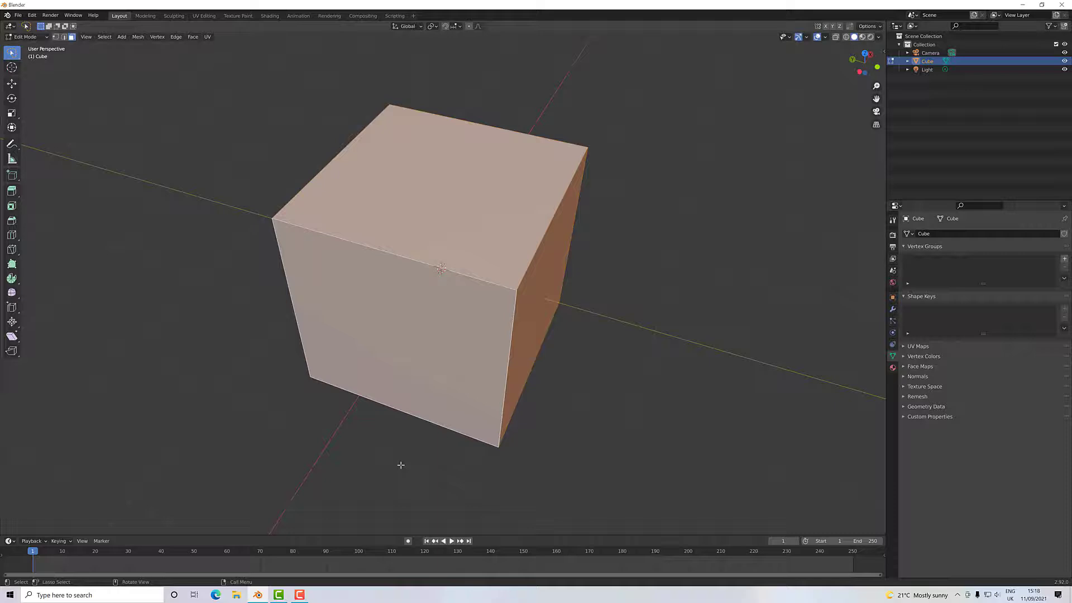
{"action": "mouse_move", "coordinate": [328, 420]}
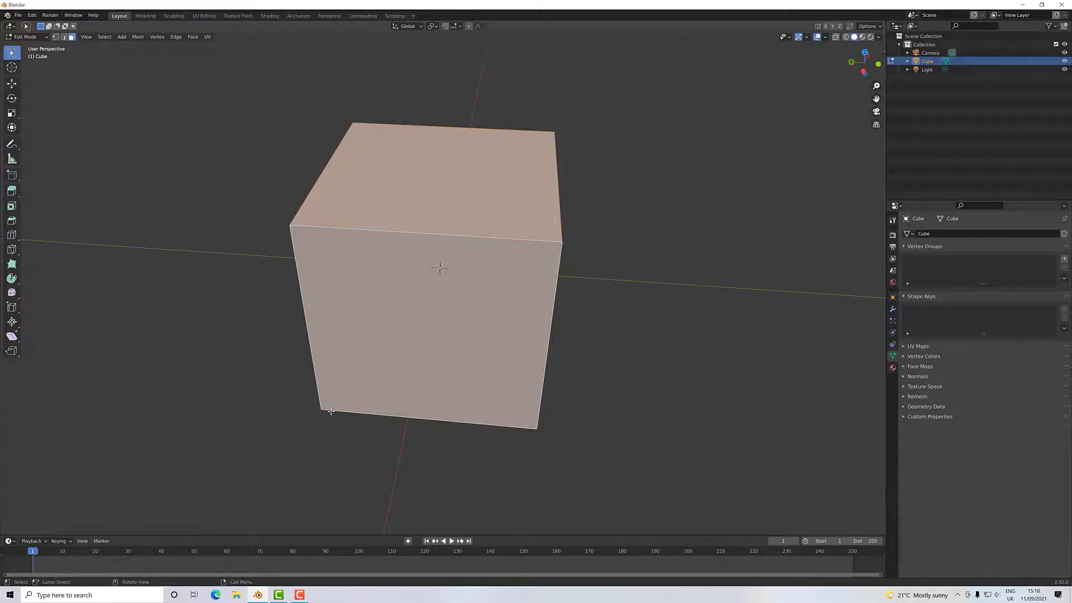
{"action": "left_click", "coordinate": [11, 53]}
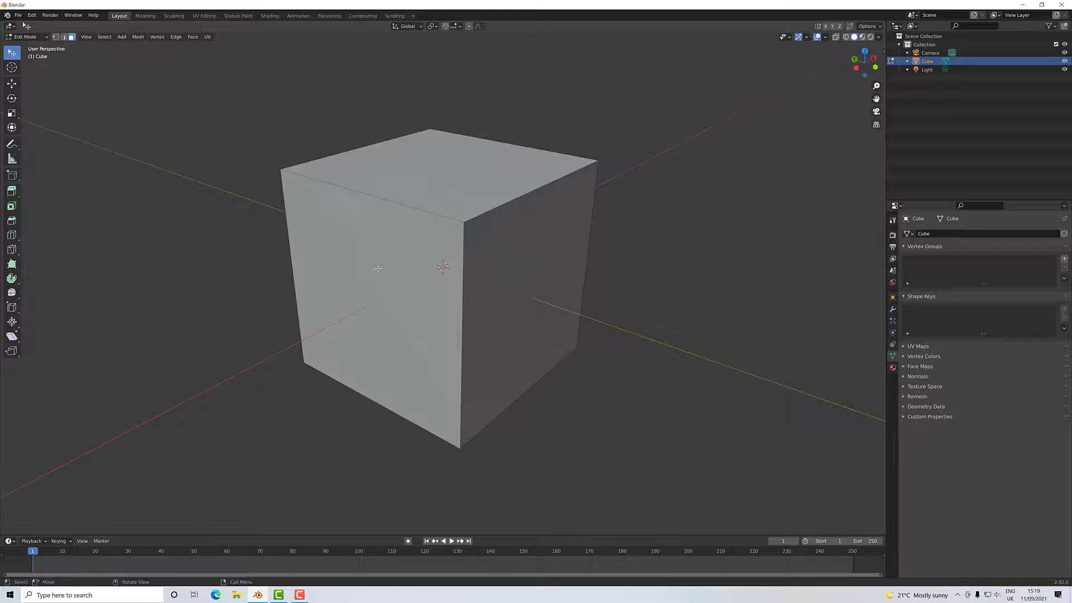
{"action": "mouse_move", "coordinate": [496, 283]}
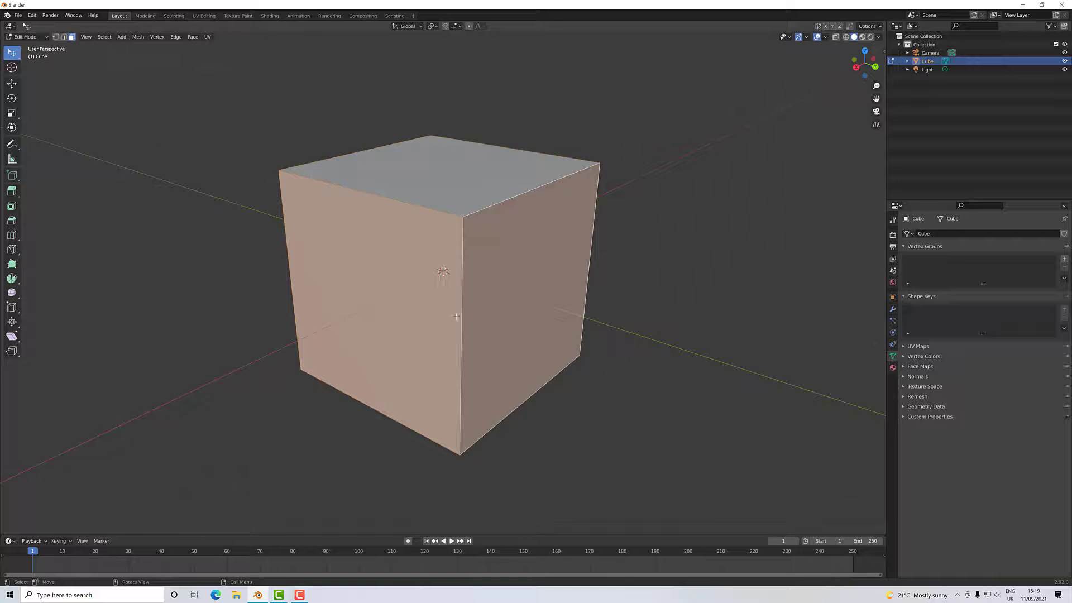
{"action": "mouse_move", "coordinate": [567, 302]}
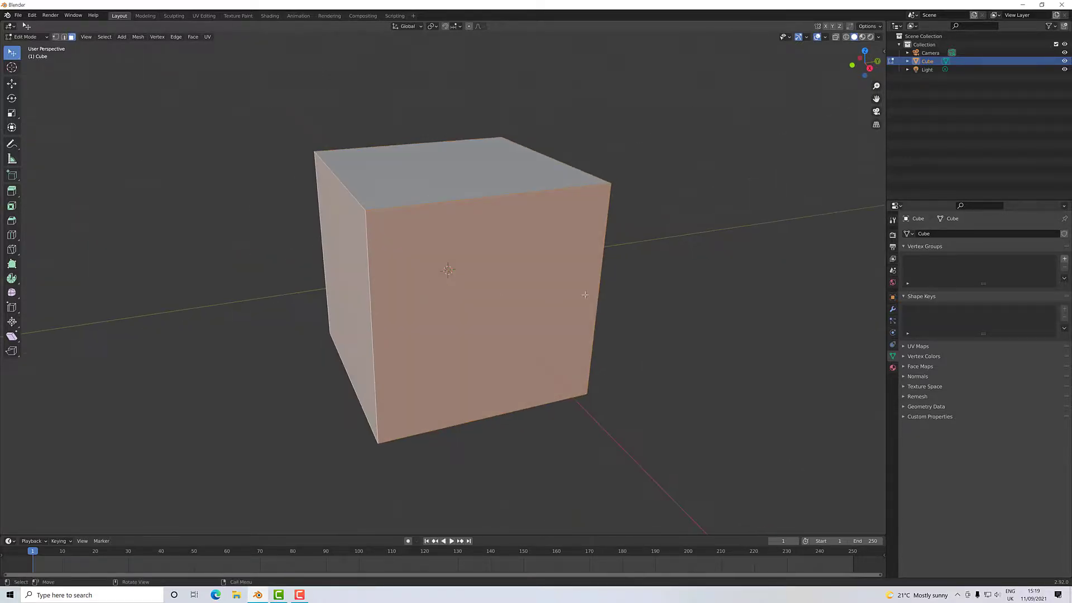
- Orbit the view around the cube to see the face loop over its top
{"action": "left_click_drag", "start_coordinate": [584, 295], "coordinate": [641, 267]}
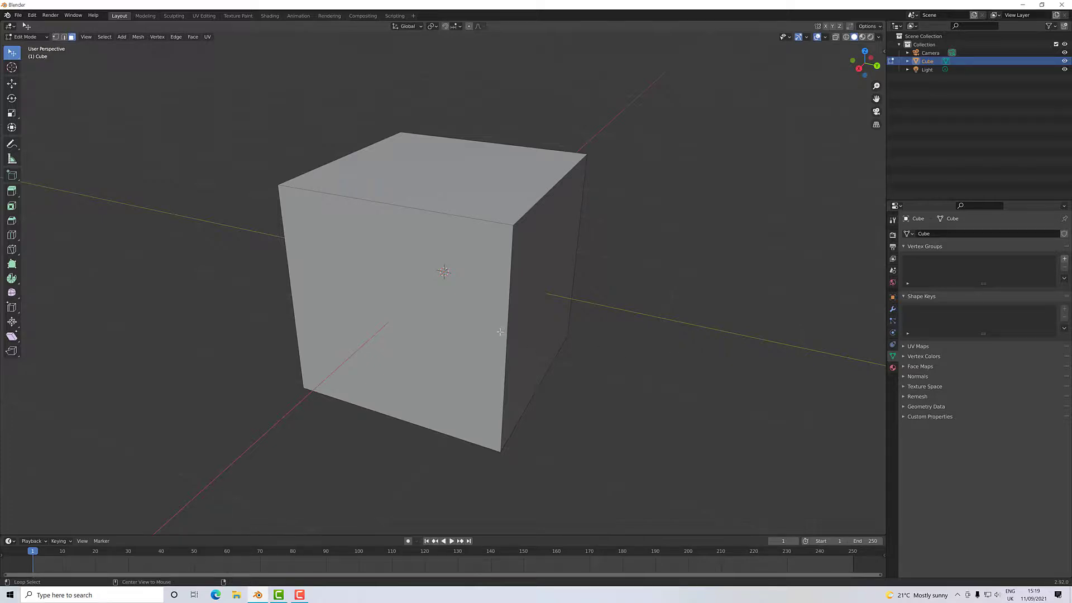
{"action": "mouse_move", "coordinate": [500, 335]}
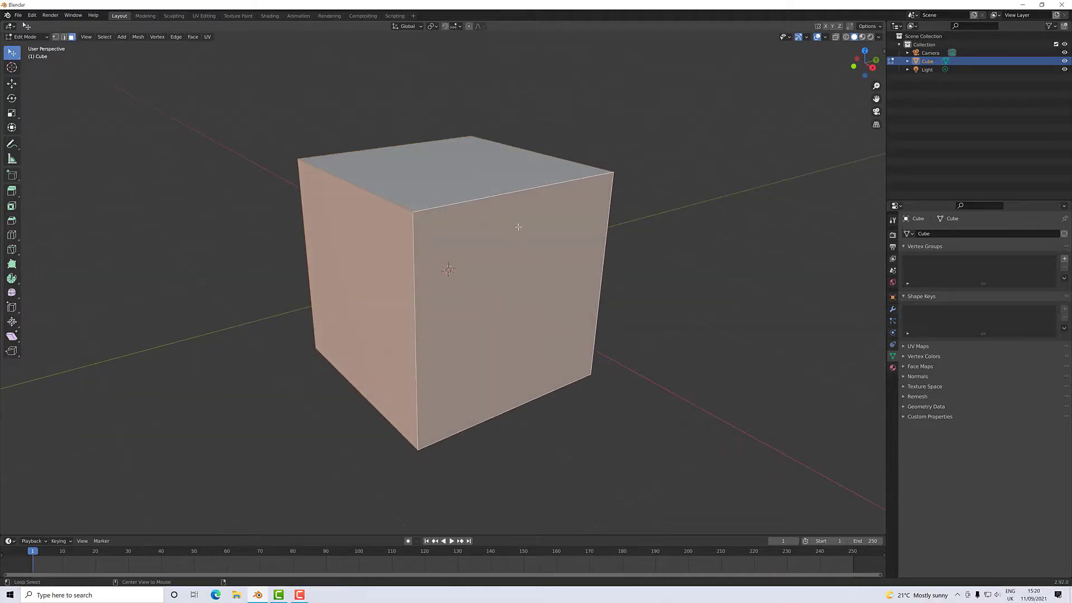
{"action": "left_click_drag", "start_coordinate": [518, 228], "coordinate": [498, 258]}
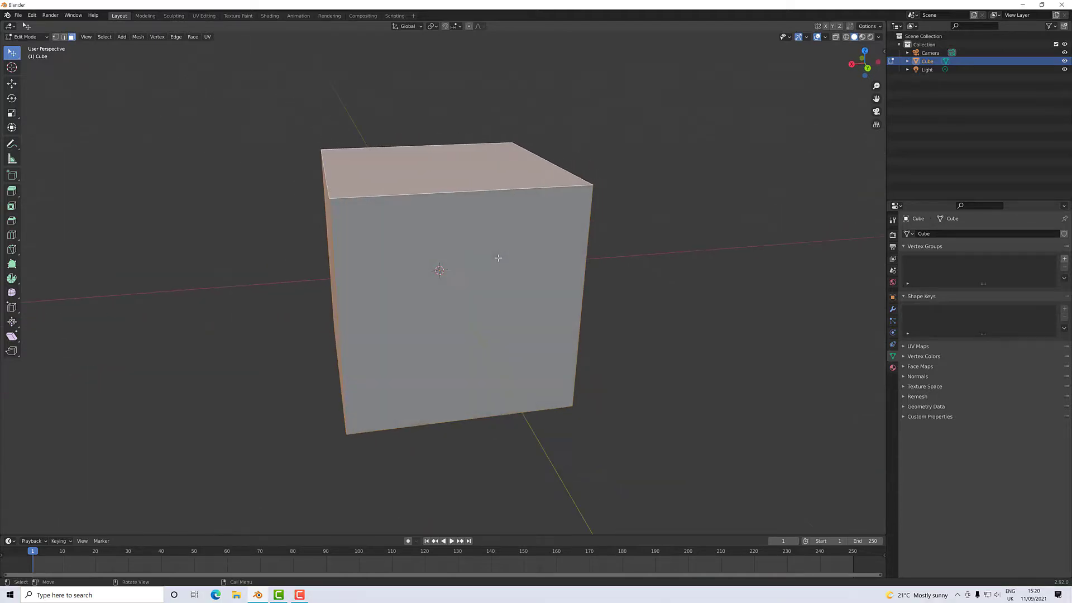